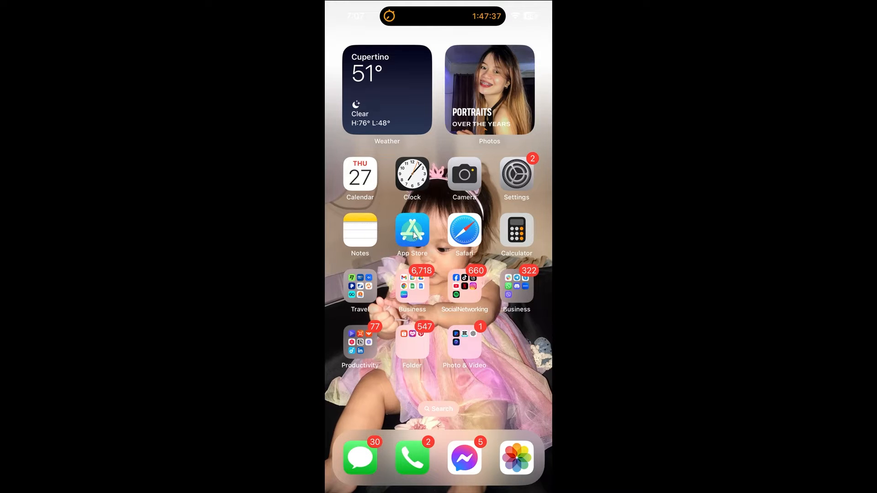
Step: Open the App Store to the installed Remote Gamepad app listing
{"action": "left_click", "coordinate": [412, 229]}
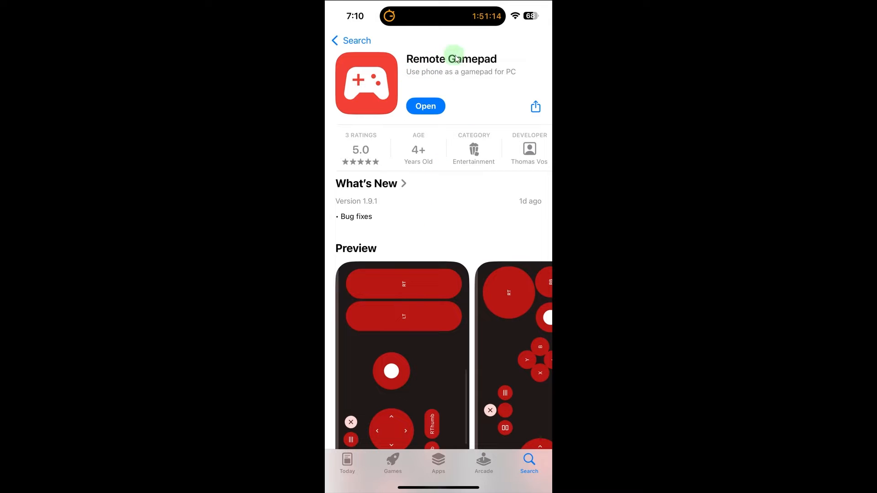
{"action": "mouse_move", "coordinate": [404, 59]}
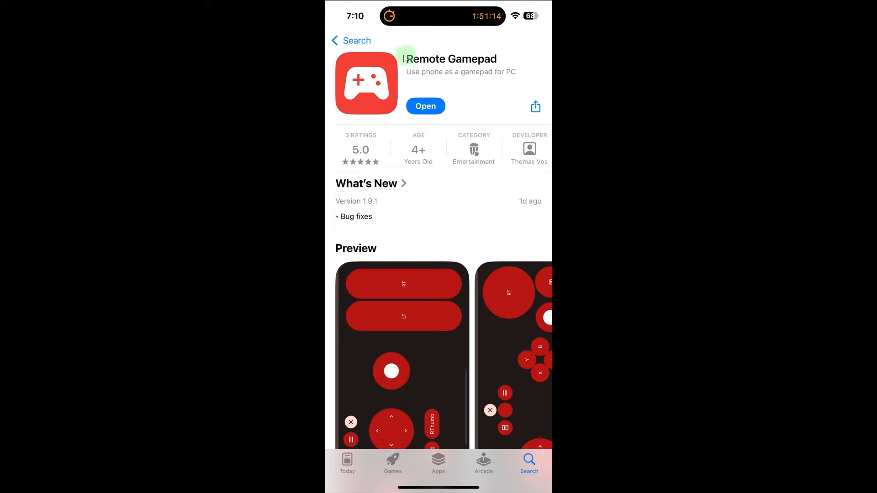
{"action": "mouse_move", "coordinate": [474, 77]}
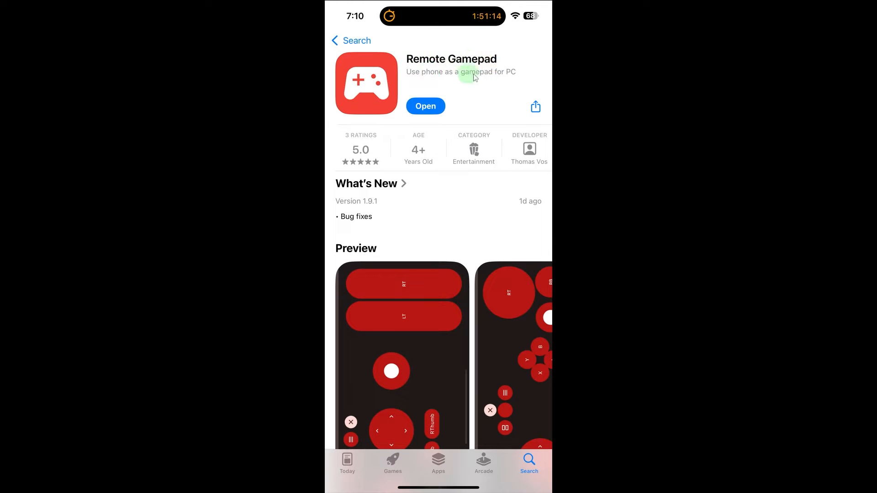
{"action": "mouse_move", "coordinate": [464, 83]}
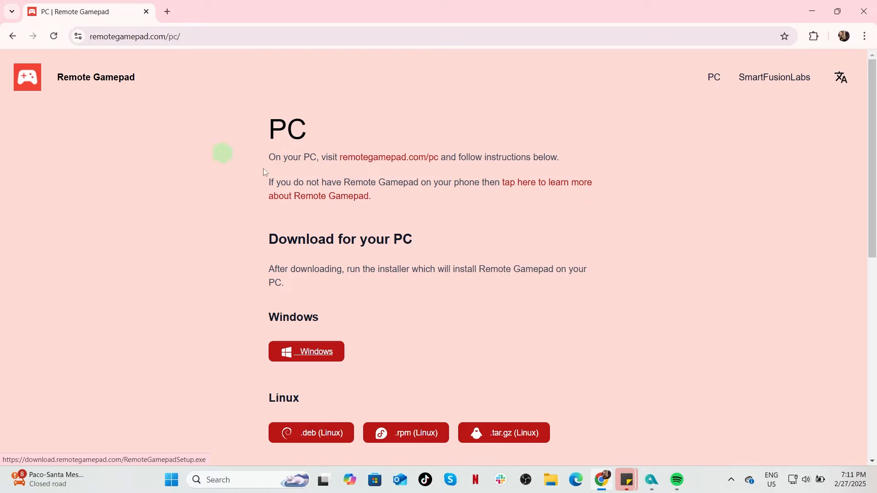
{"action": "mouse_move", "coordinate": [302, 105]}
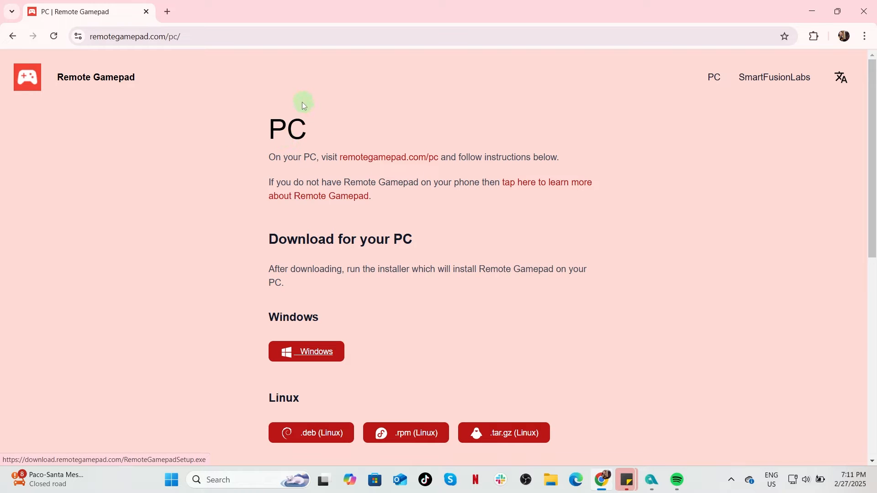
{"action": "mouse_move", "coordinate": [116, 50]}
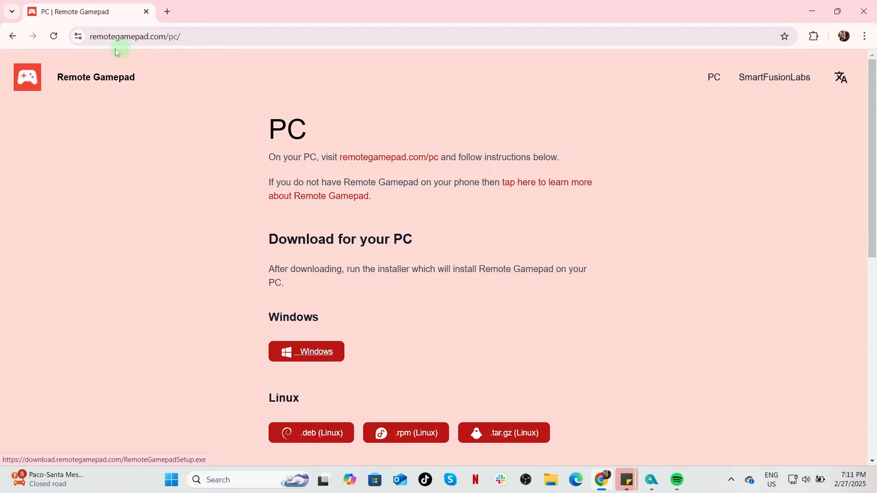
{"action": "mouse_move", "coordinate": [306, 351]}
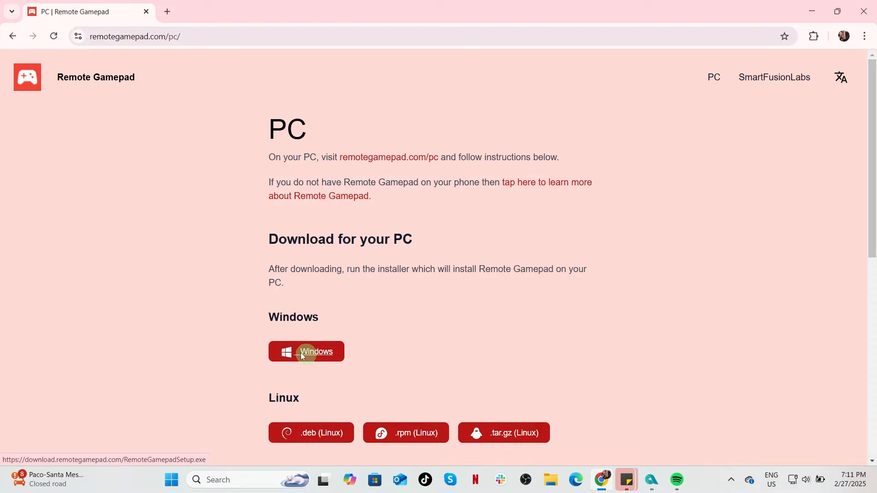
{"action": "mouse_move", "coordinate": [319, 355]}
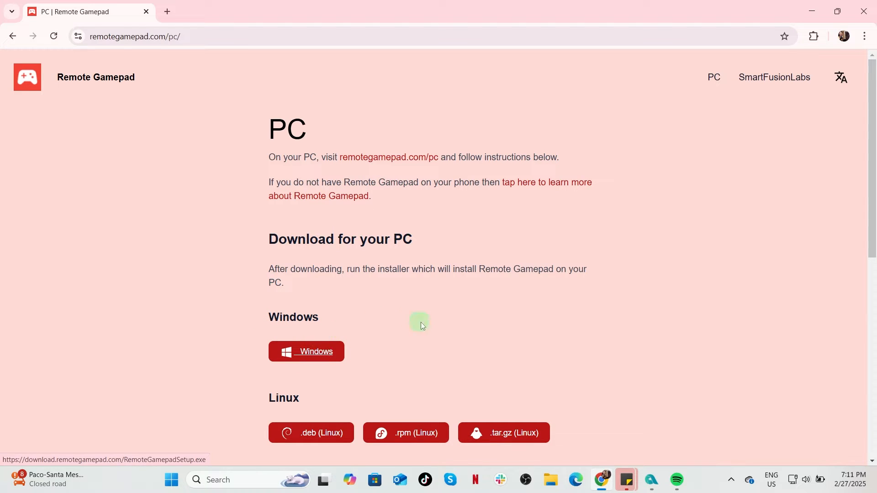
{"action": "mouse_move", "coordinate": [306, 358]}
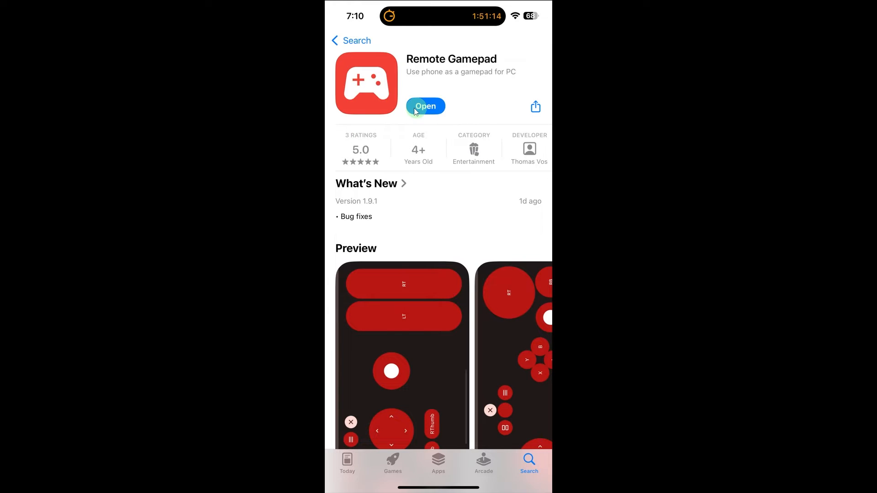
Step: Launch the installed Remote Gamepad app on the phone
{"action": "left_click", "coordinate": [425, 107]}
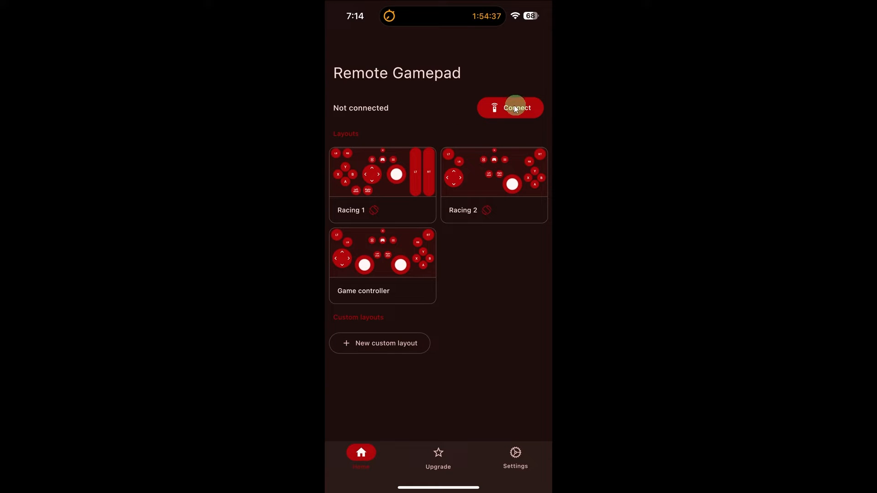
{"action": "mouse_move", "coordinate": [516, 92]}
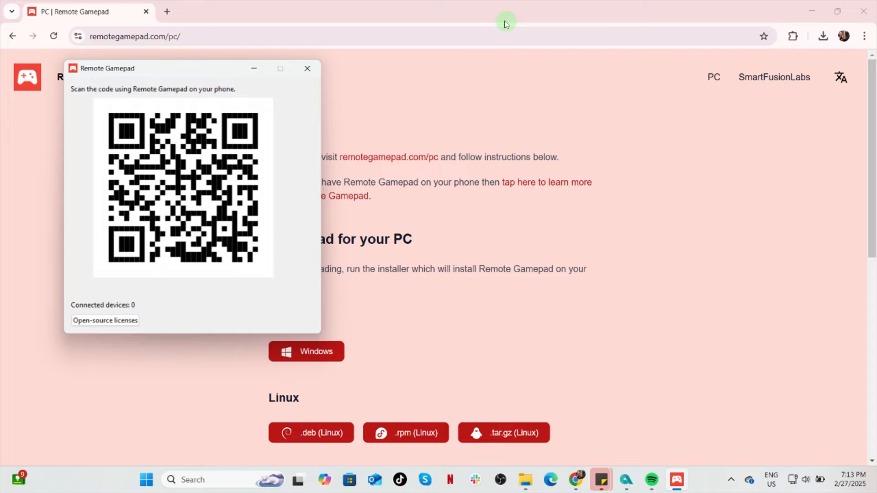
{"action": "mouse_move", "coordinate": [800, 481]}
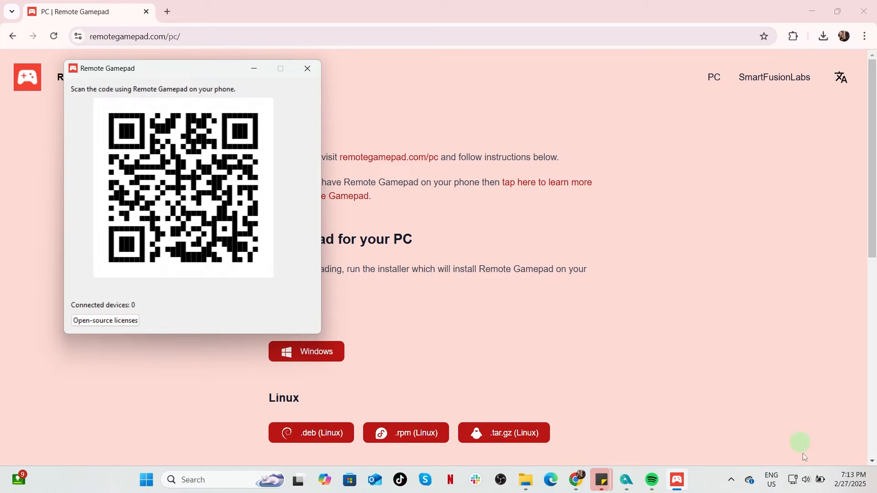
{"action": "mouse_move", "coordinate": [792, 483]}
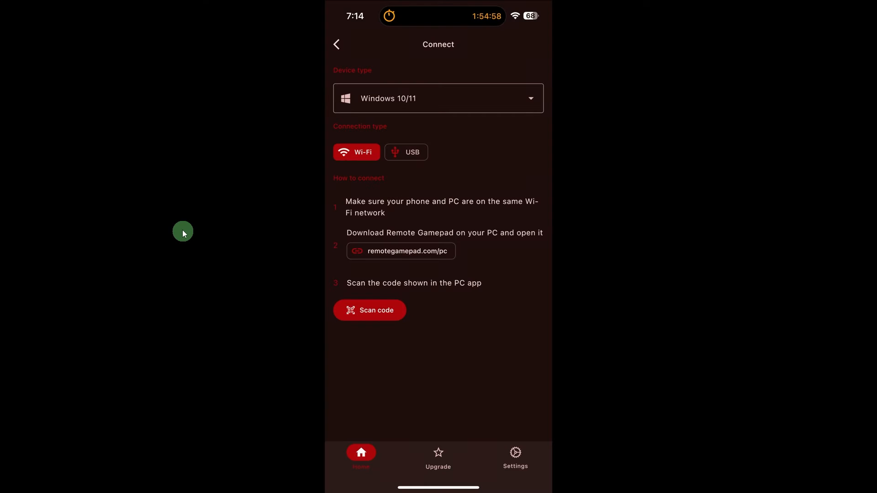
{"action": "mouse_move", "coordinate": [272, 129]}
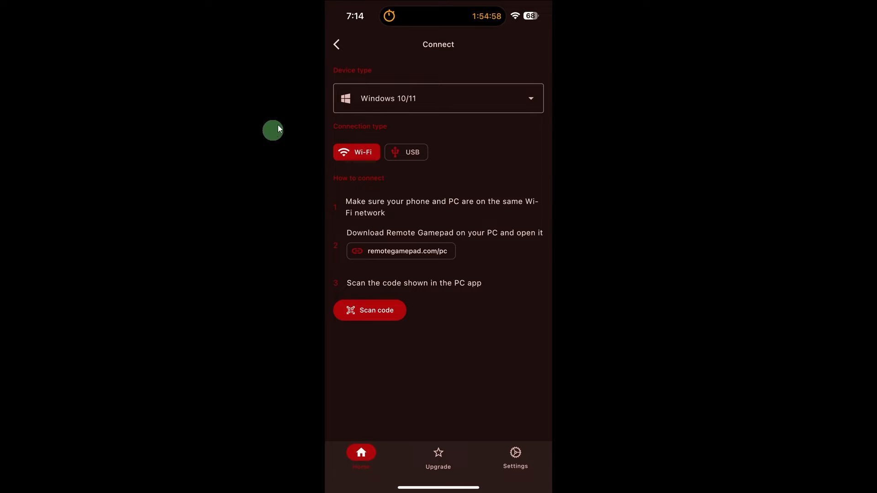
{"action": "mouse_move", "coordinate": [484, 219]}
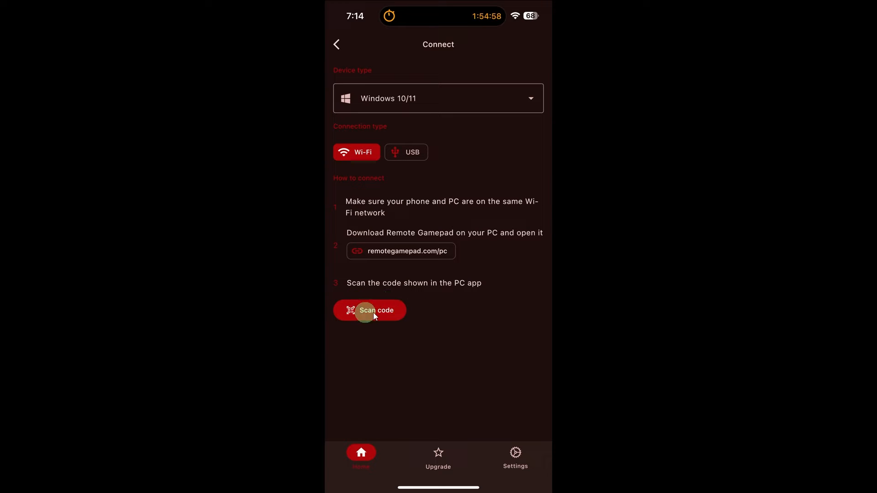
Step: Scan the PC's QR code and allow local network access to connect via Wi-Fi
{"action": "left_click", "coordinate": [369, 310]}
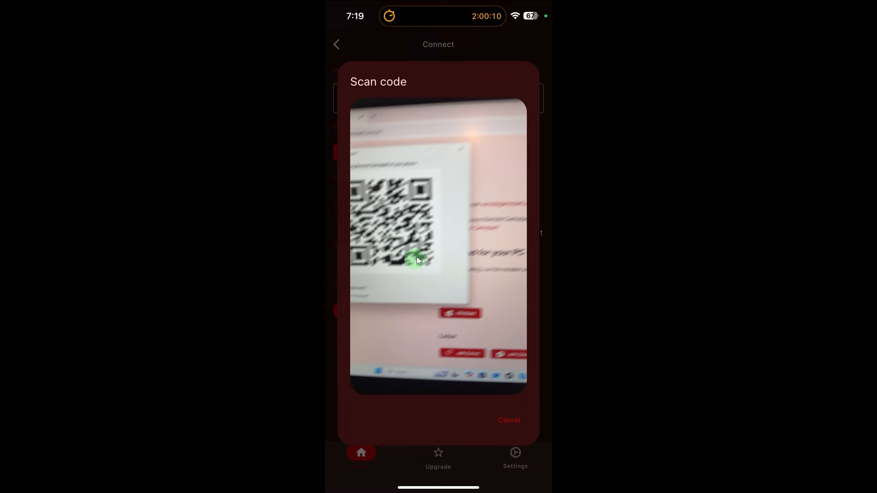
{"action": "mouse_move", "coordinate": [344, 258]}
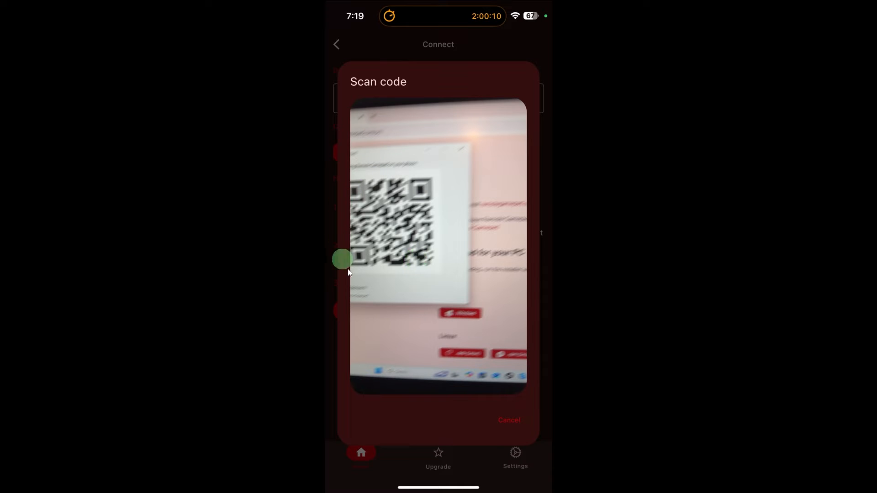
{"action": "mouse_move", "coordinate": [424, 267]}
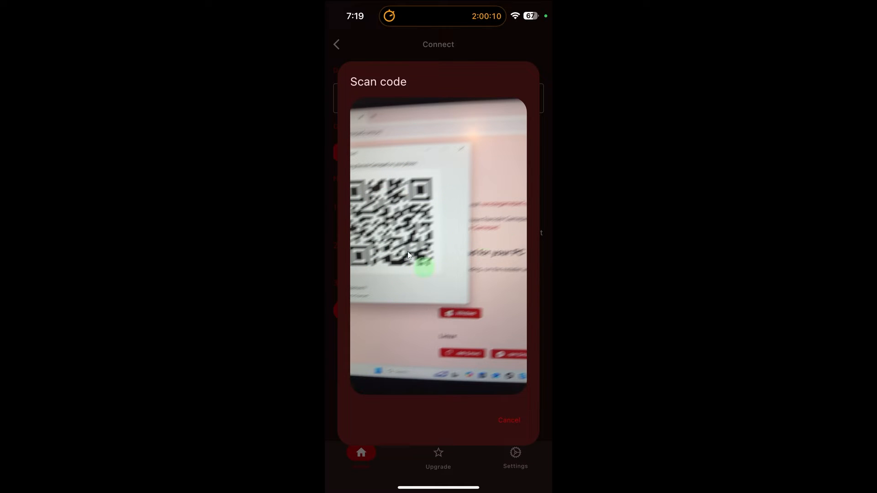
{"action": "mouse_move", "coordinate": [457, 166]}
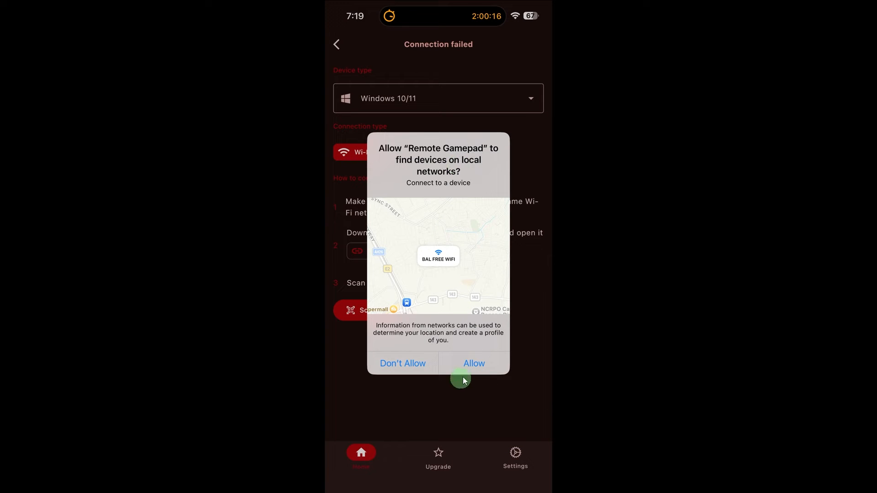
{"action": "left_click", "coordinate": [473, 363]}
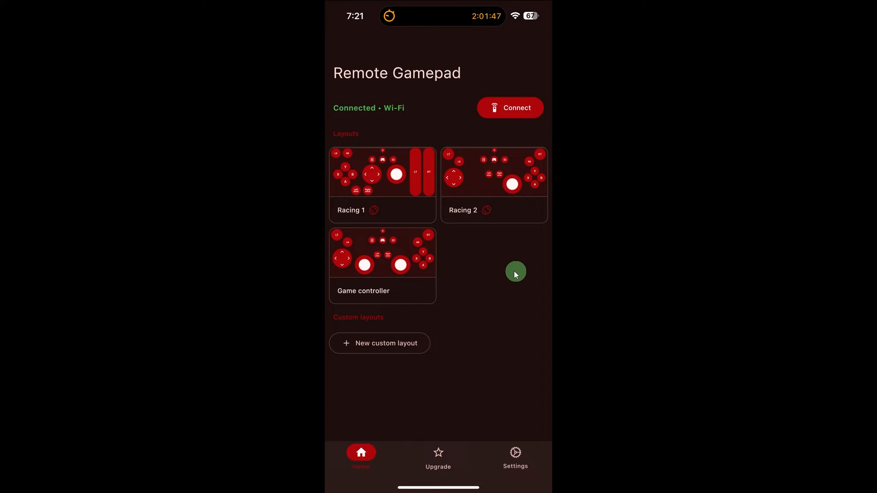
{"action": "mouse_move", "coordinate": [387, 304]}
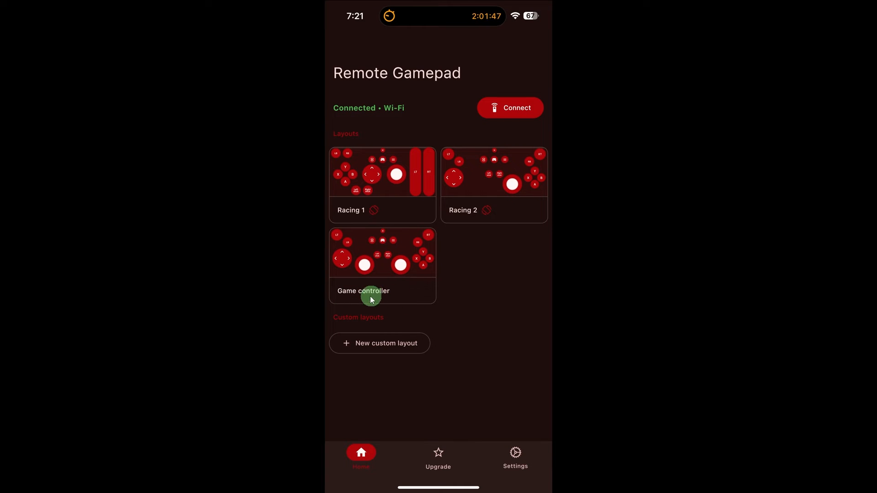
{"action": "left_click", "coordinate": [382, 265]}
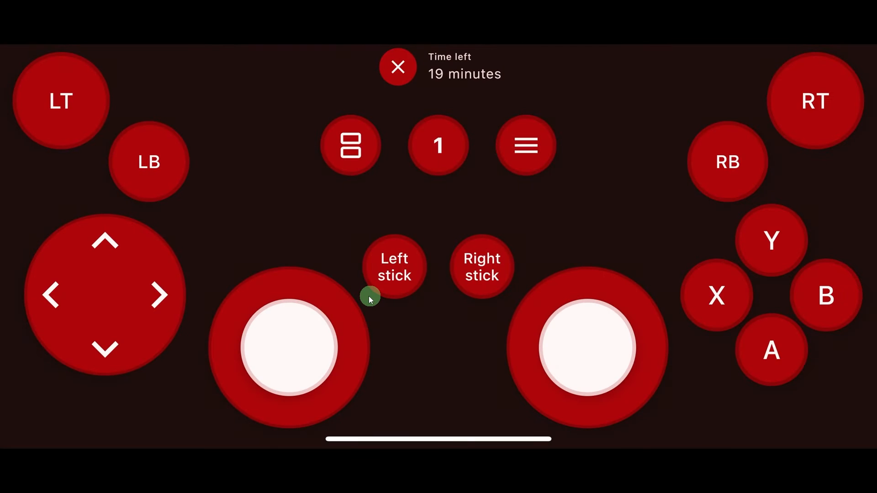
{"action": "mouse_move", "coordinate": [567, 110]}
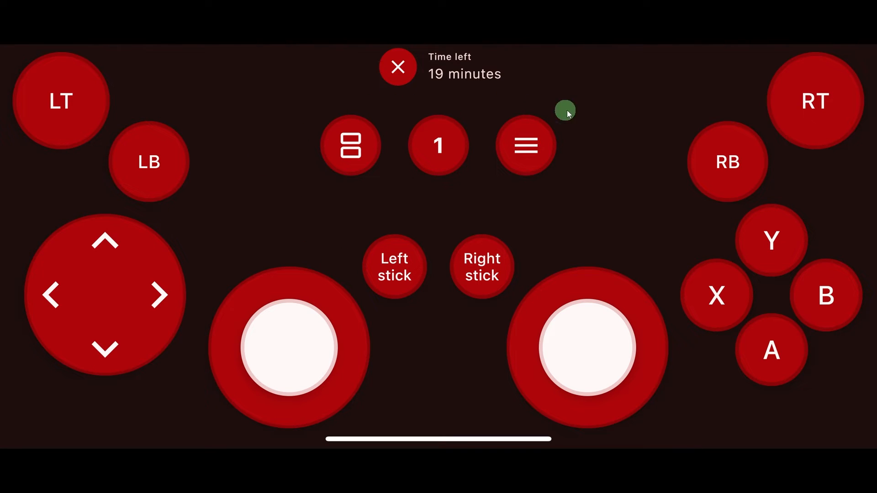
{"action": "mouse_move", "coordinate": [249, 382]}
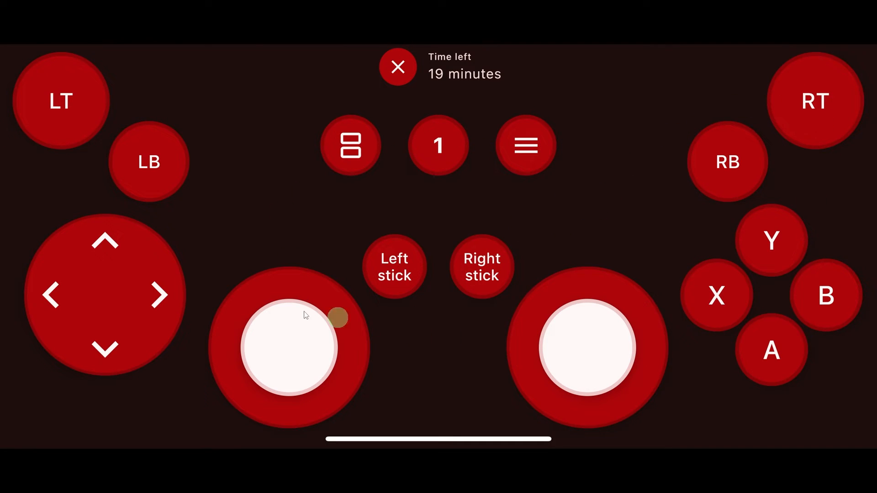
{"action": "mouse_move", "coordinate": [339, 247]}
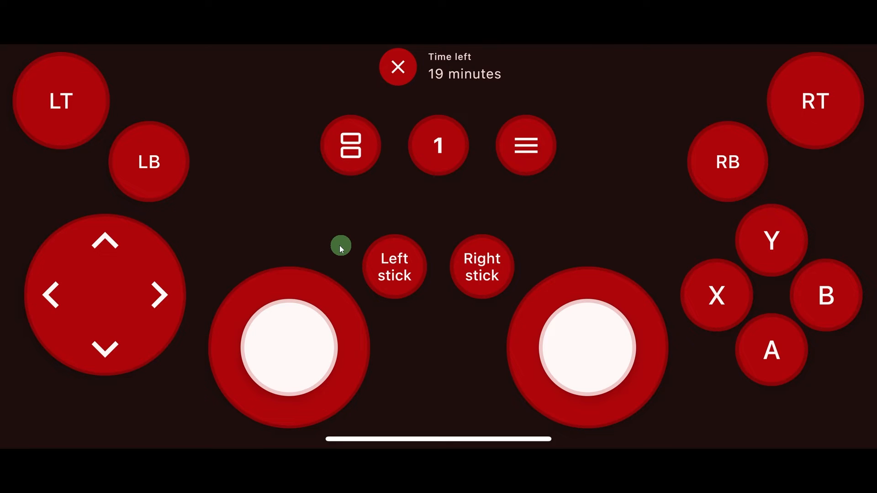
{"action": "mouse_move", "coordinate": [411, 65]}
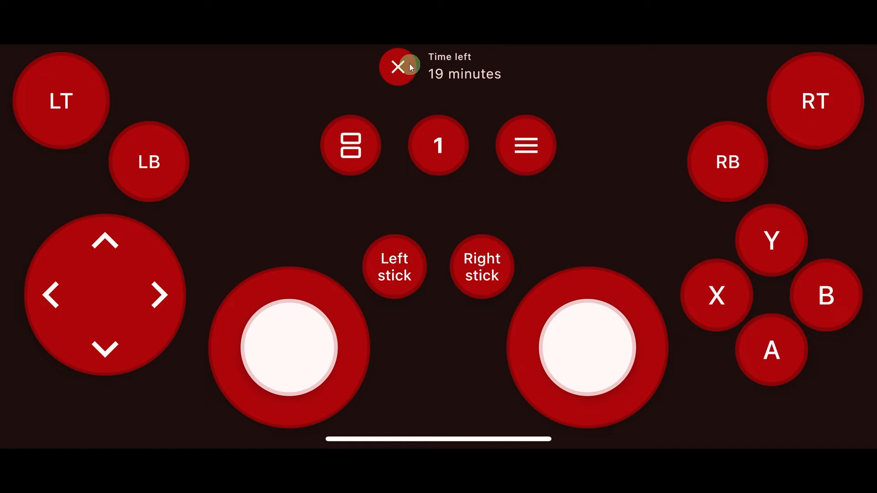
Step: Exit the controller layout back to the Home layout list
{"action": "left_click", "coordinate": [397, 67]}
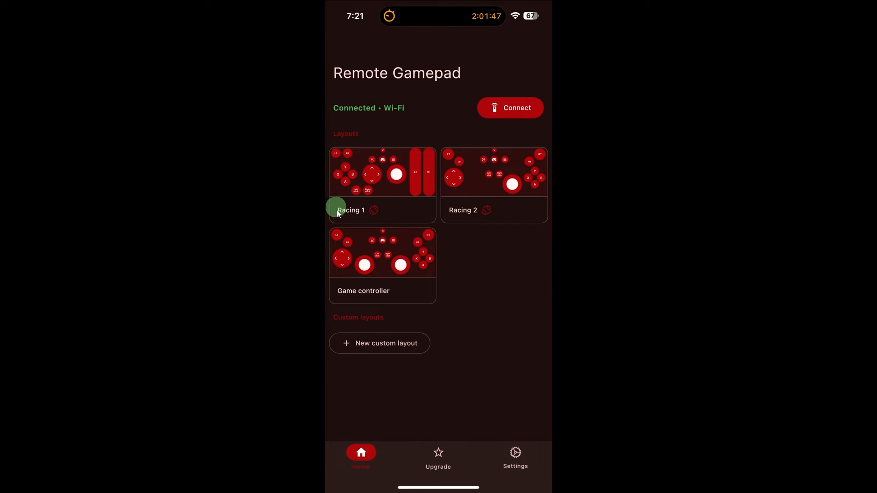
{"action": "mouse_move", "coordinate": [443, 138]}
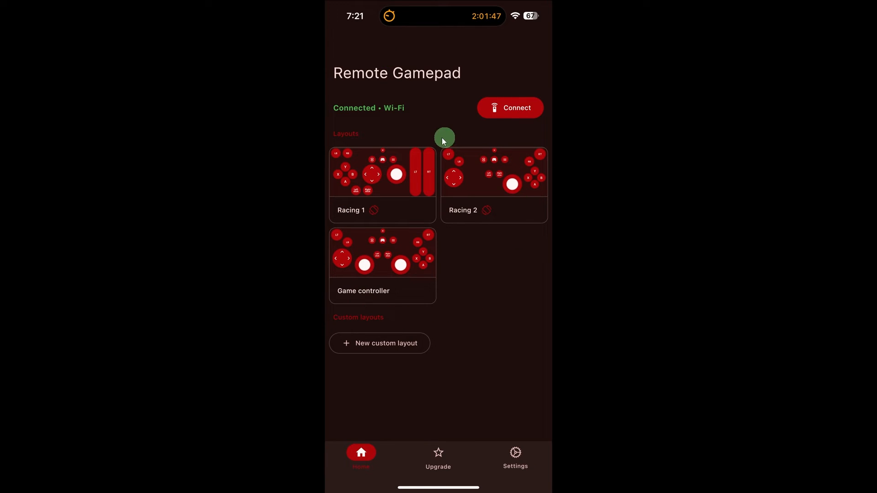
{"action": "mouse_move", "coordinate": [521, 202]}
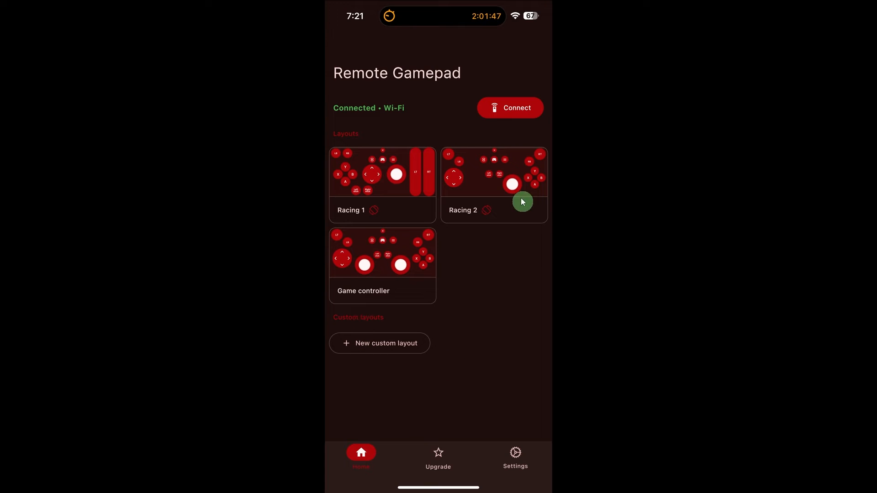
{"action": "mouse_move", "coordinate": [455, 341]}
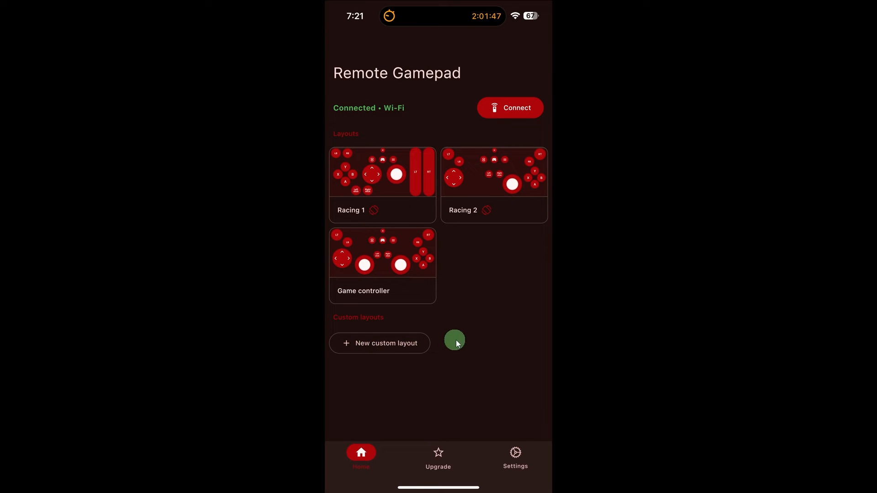
{"action": "mouse_move", "coordinate": [390, 271]}
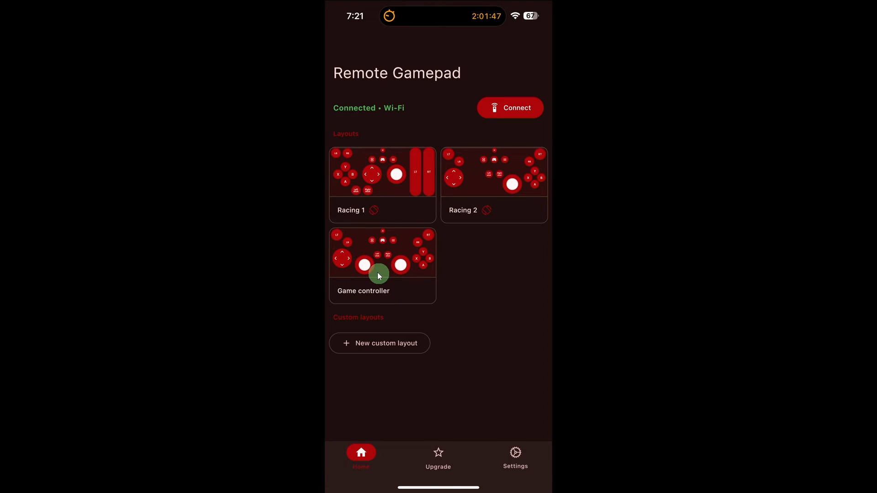
{"action": "left_click", "coordinate": [382, 265]}
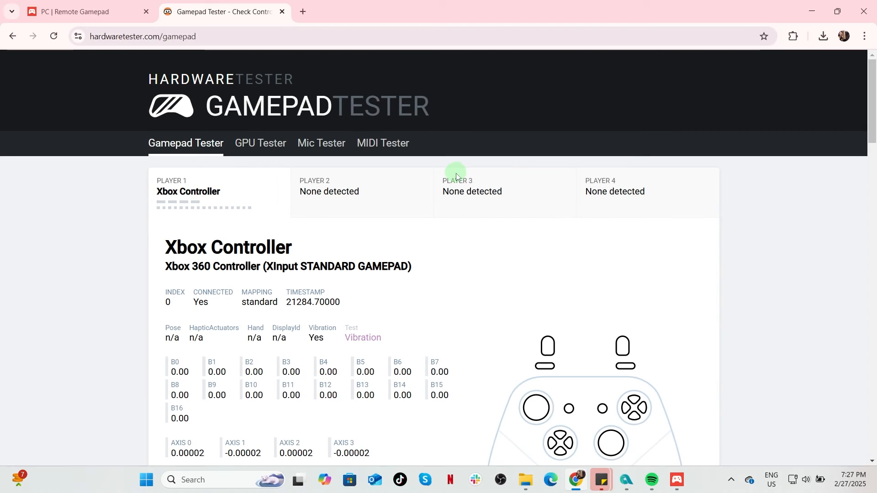
{"action": "mouse_move", "coordinate": [512, 274]}
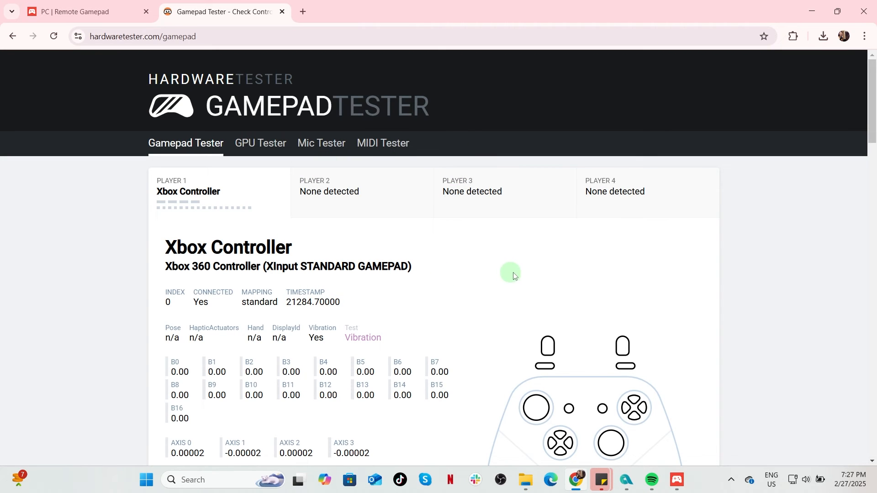
{"action": "mouse_move", "coordinate": [208, 234]}
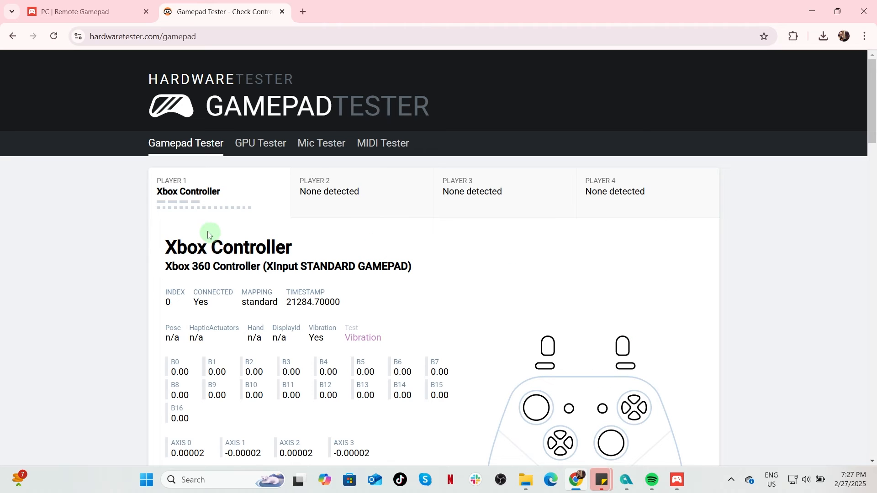
{"action": "mouse_move", "coordinate": [182, 41]}
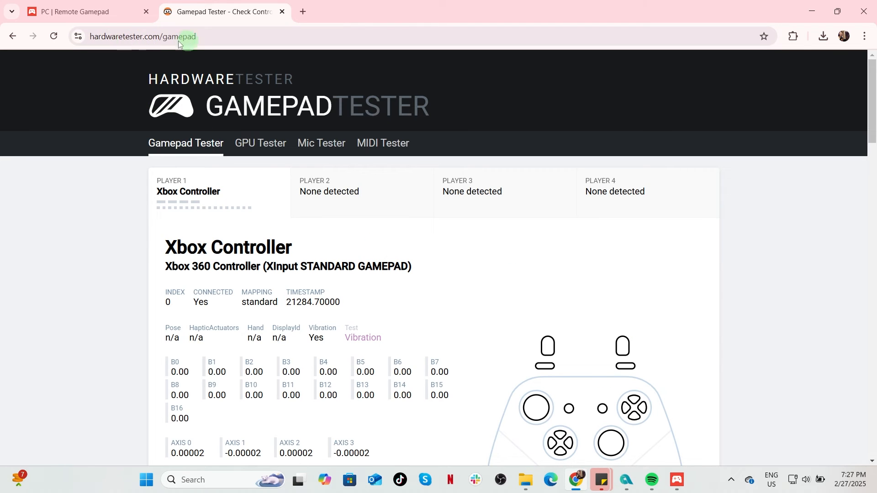
{"action": "mouse_move", "coordinate": [773, 407]}
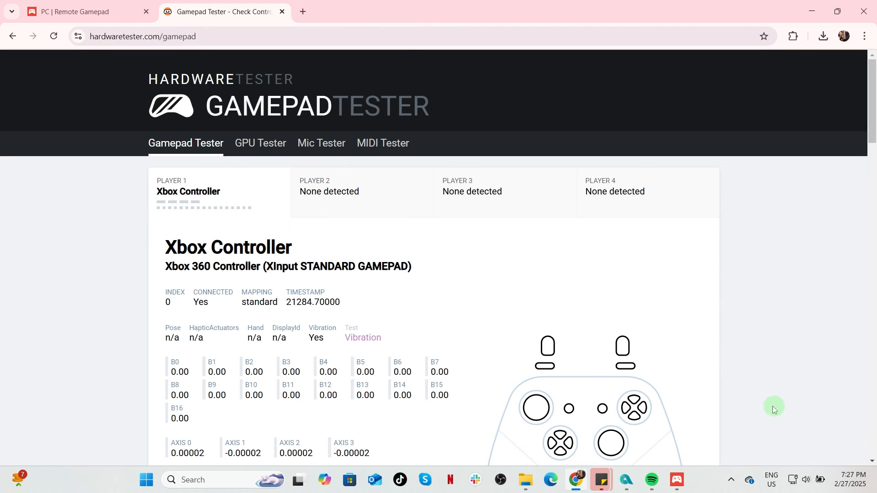
{"action": "mouse_move", "coordinate": [607, 412]}
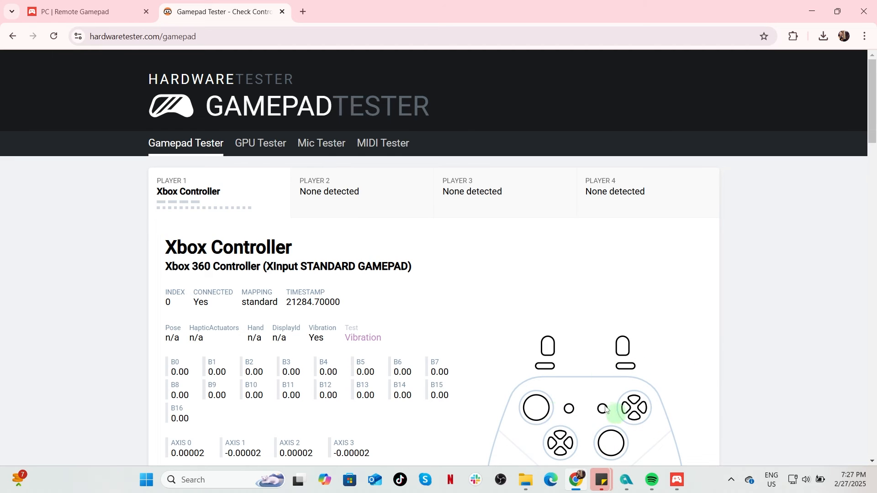
{"action": "mouse_move", "coordinate": [588, 434]}
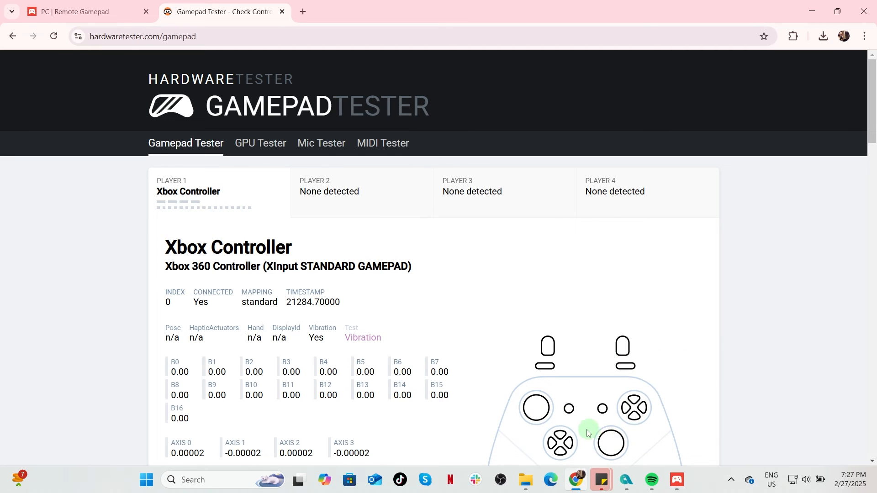
{"action": "mouse_move", "coordinate": [752, 314]}
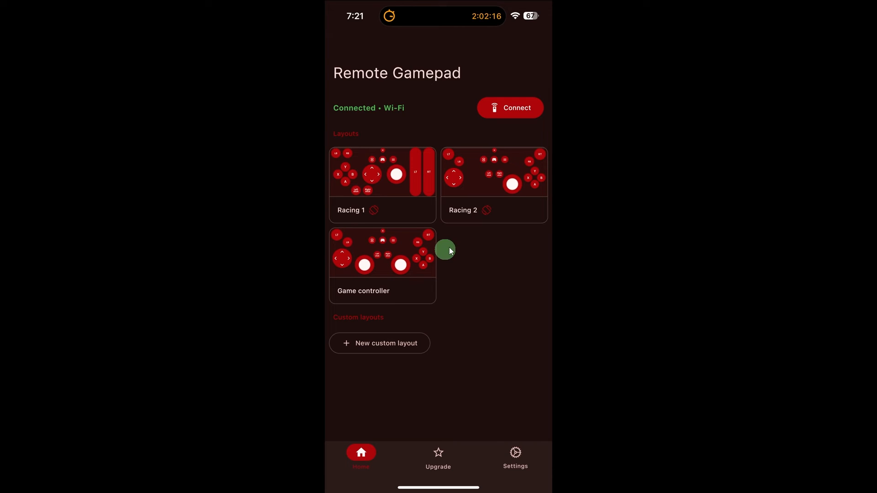
{"action": "mouse_move", "coordinate": [485, 352]}
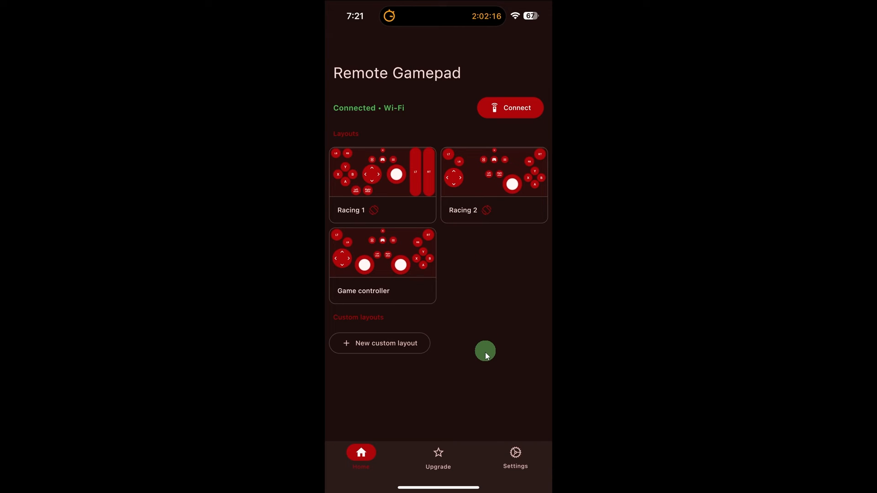
{"action": "mouse_move", "coordinate": [500, 452]}
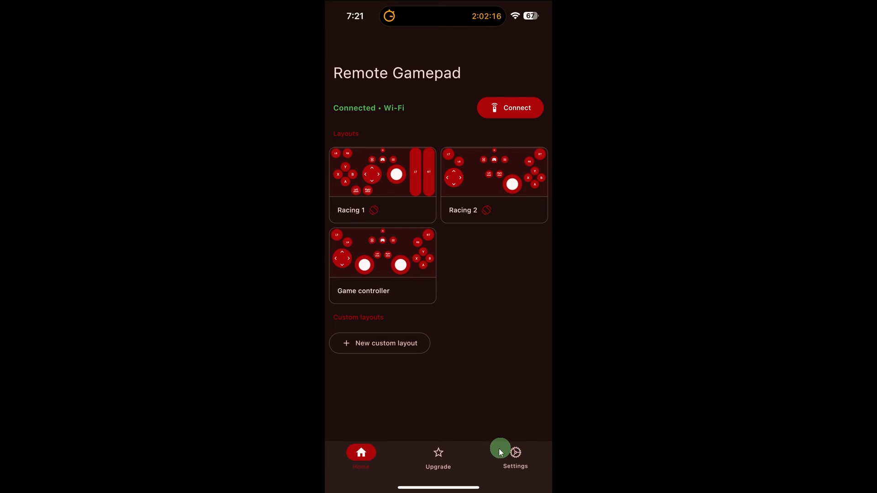
{"action": "mouse_move", "coordinate": [483, 321]}
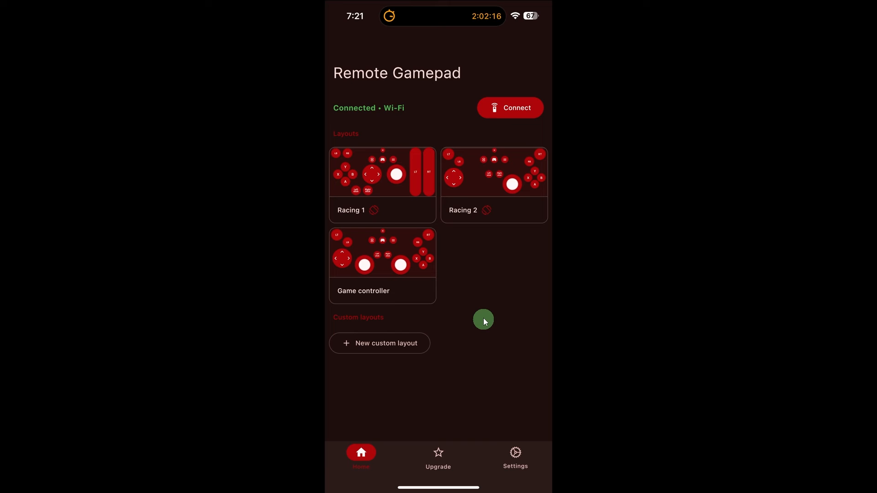
{"action": "mouse_move", "coordinate": [500, 448]}
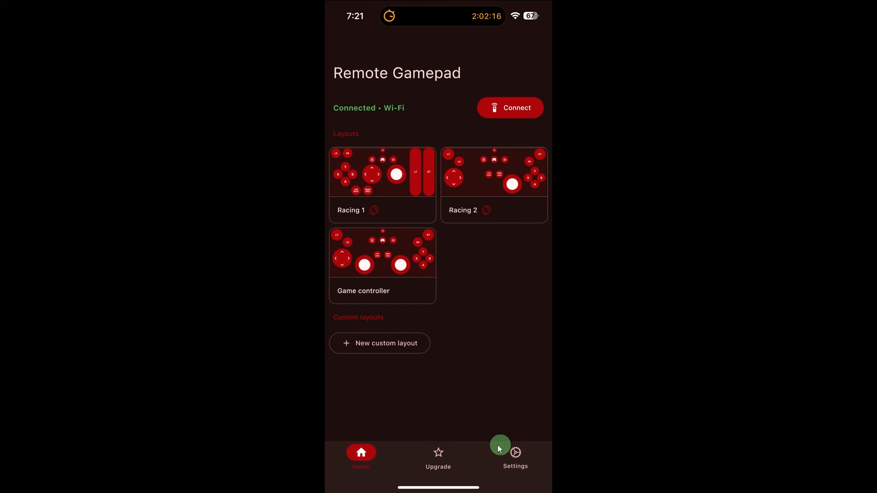
{"action": "mouse_move", "coordinate": [504, 289]}
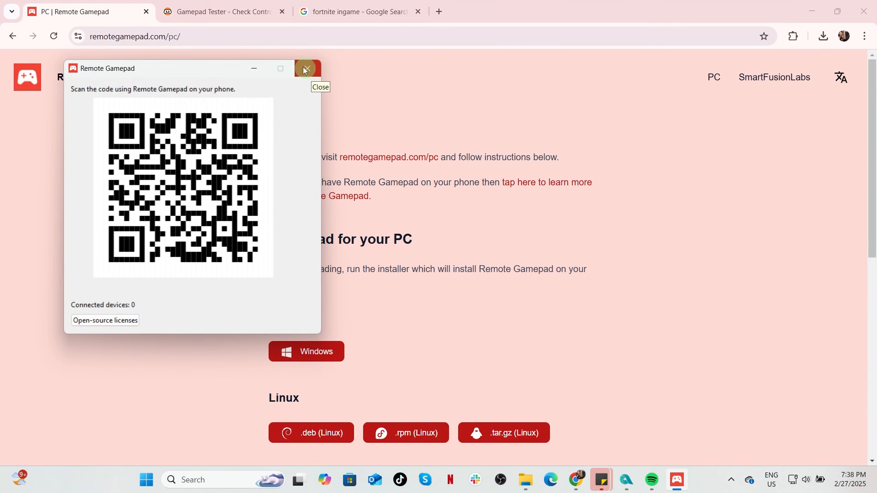
{"action": "mouse_move", "coordinate": [332, 70]}
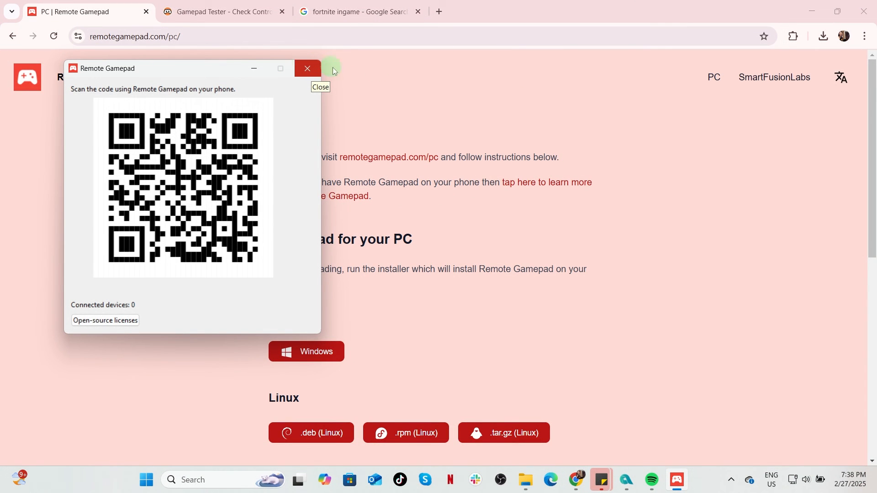
{"action": "mouse_move", "coordinate": [307, 68]}
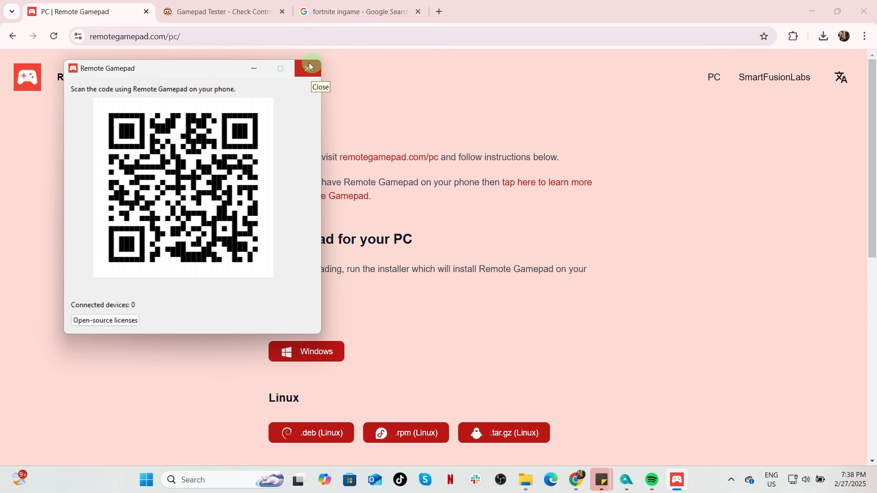
Step: Bring up the Windows 11 Start menu power options to restart the PC
{"action": "left_click", "coordinate": [146, 479]}
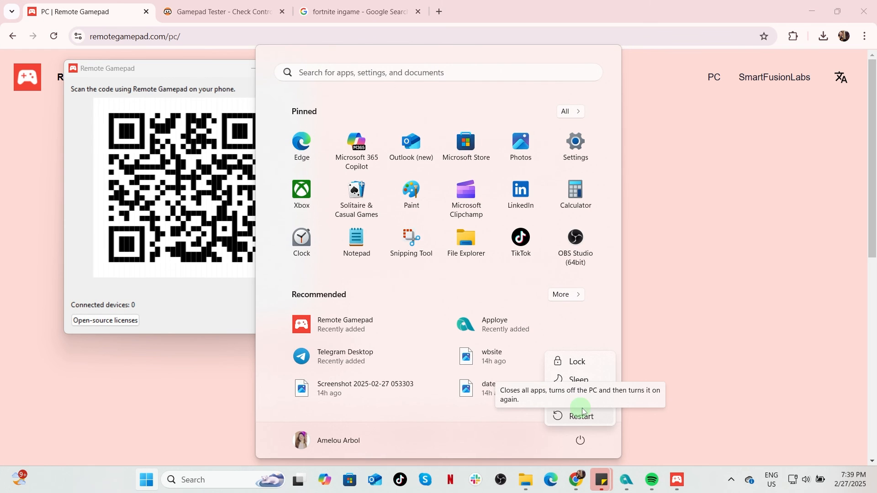